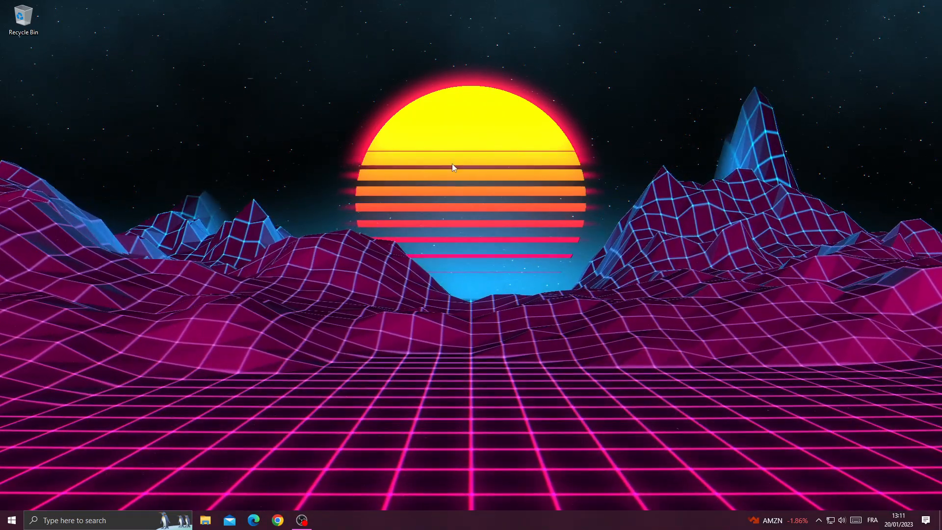
Step: Open the desktop context menu to reach the NVIDIA Control Panel entry
right_click(452, 167)
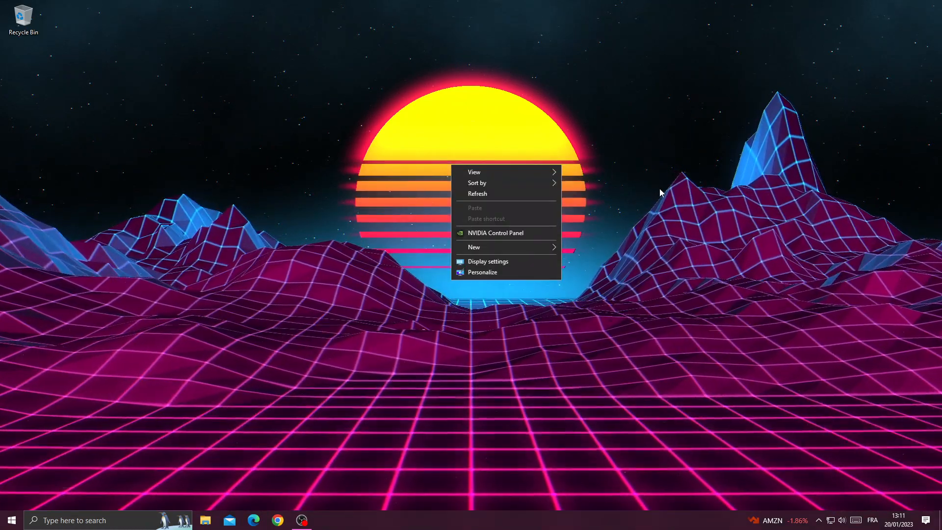
mouse_move(517, 240)
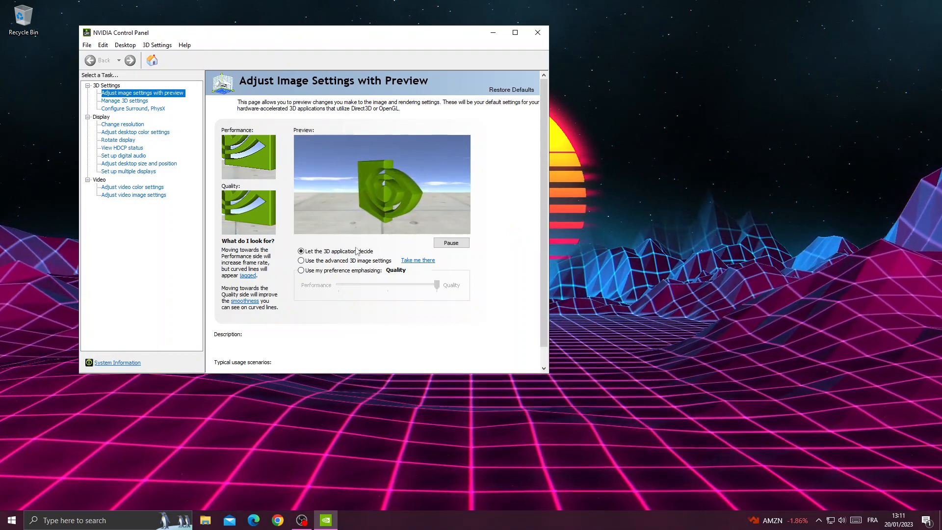
Step: Apply 'Use my preference emphasizing Performance' image setting, then bring up Start power options
left_click(300, 269)
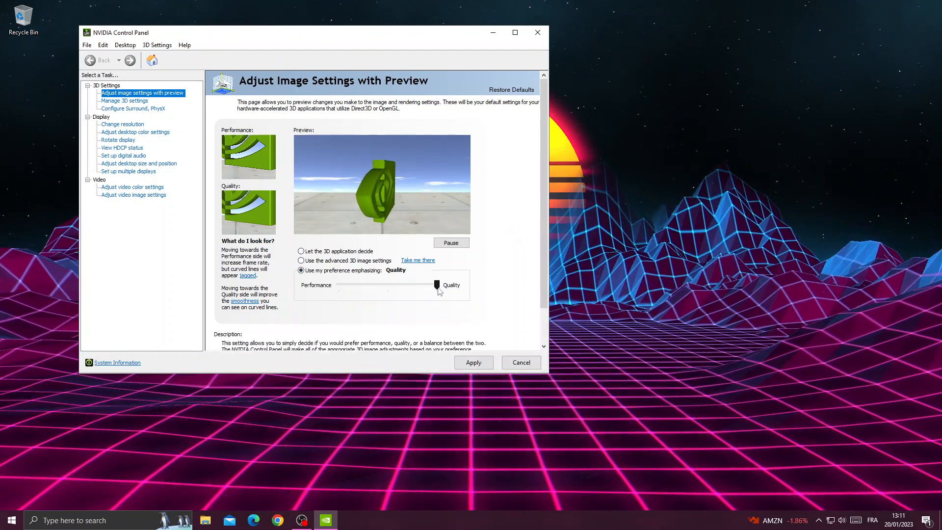
left_click_drag(436, 285, 337, 284)
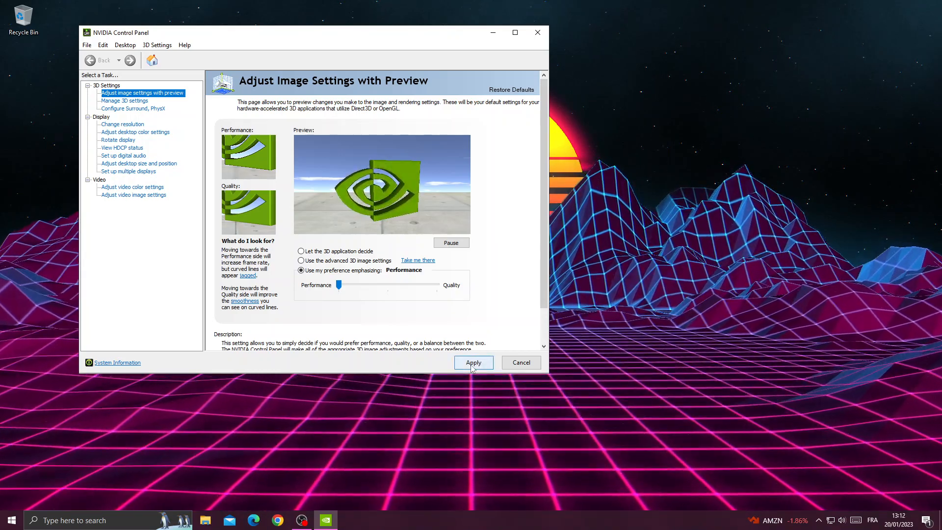
left_click(473, 362)
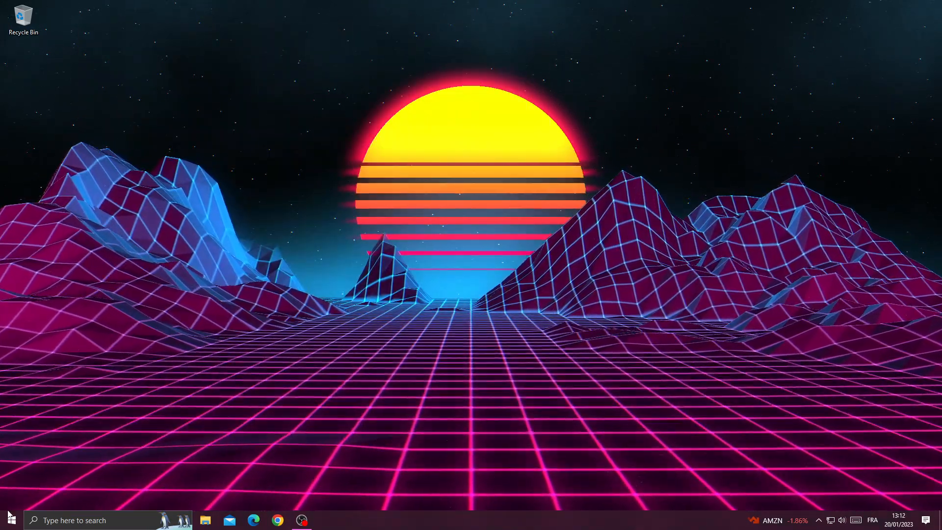
left_click(8, 520)
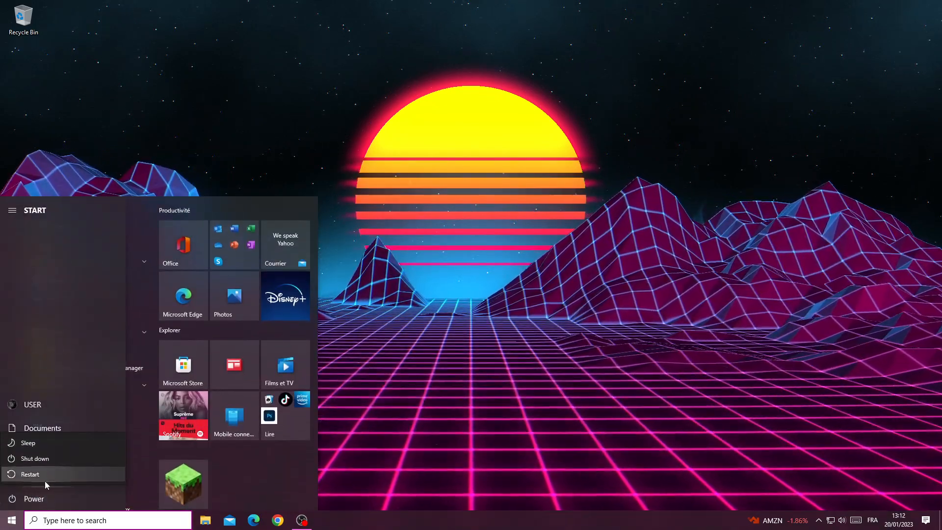